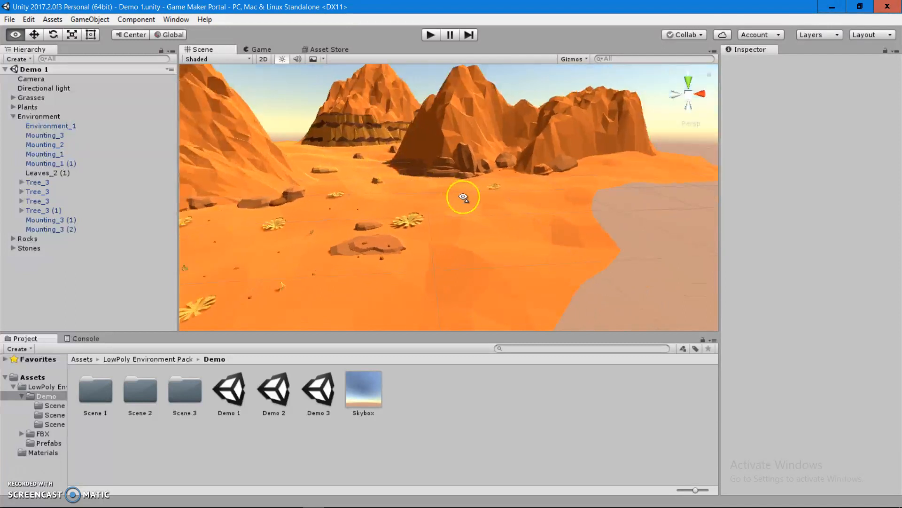
# - Orbit the scene view to look down the desert valley between the orange mountains
pyautogui.moveTo(463, 196); pyautogui.dragTo(386, 117)
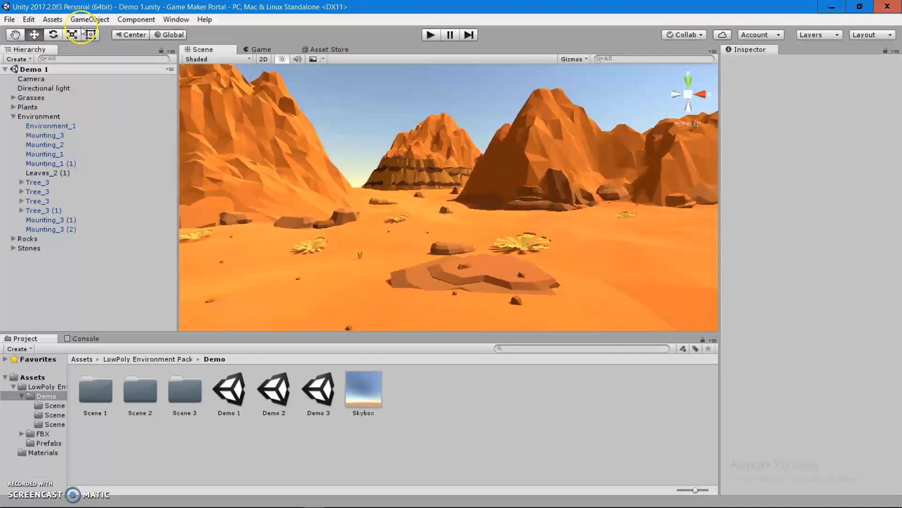
# - Import the Characters standard asset package with all items, adding a Standard Assets folder
pyautogui.click(52, 19)
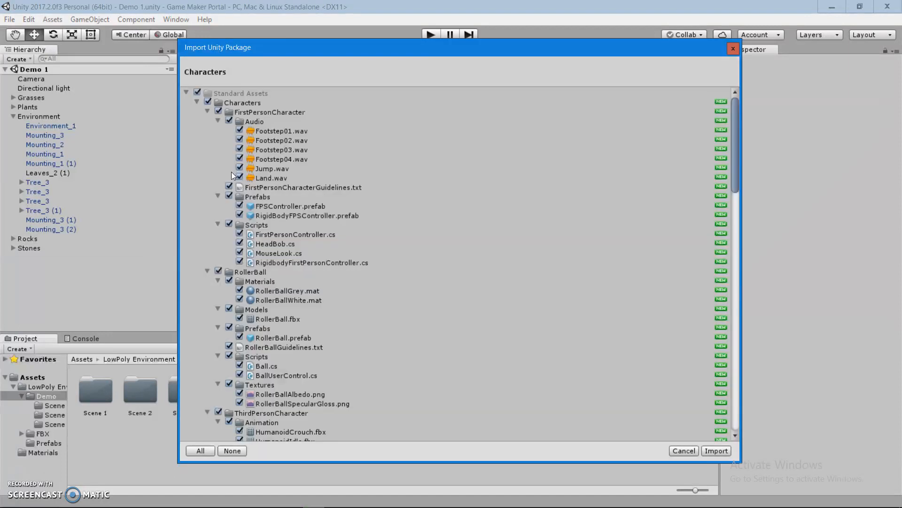
pyautogui.click(716, 450)
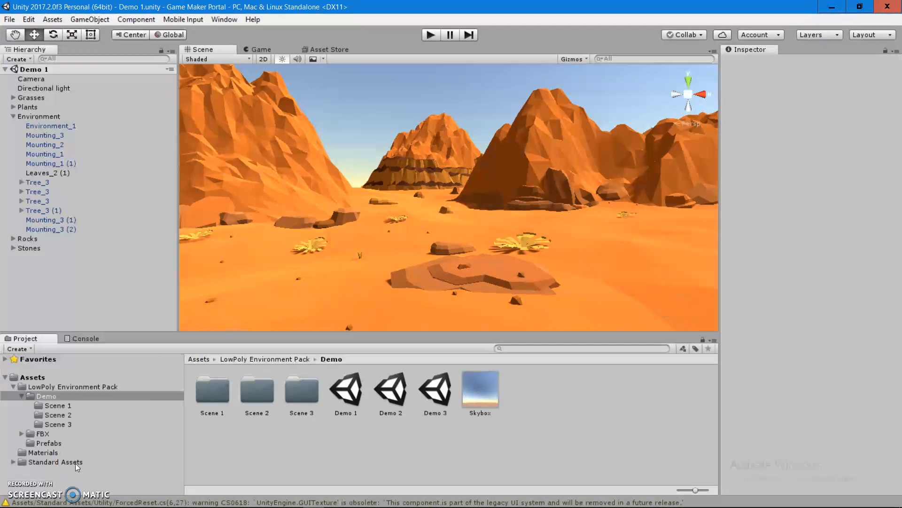
# - Browse Standard Assets > Characters > FirstPersonCharacter > Prefabs and pick up the FPSController prefab
pyautogui.click(55, 461)
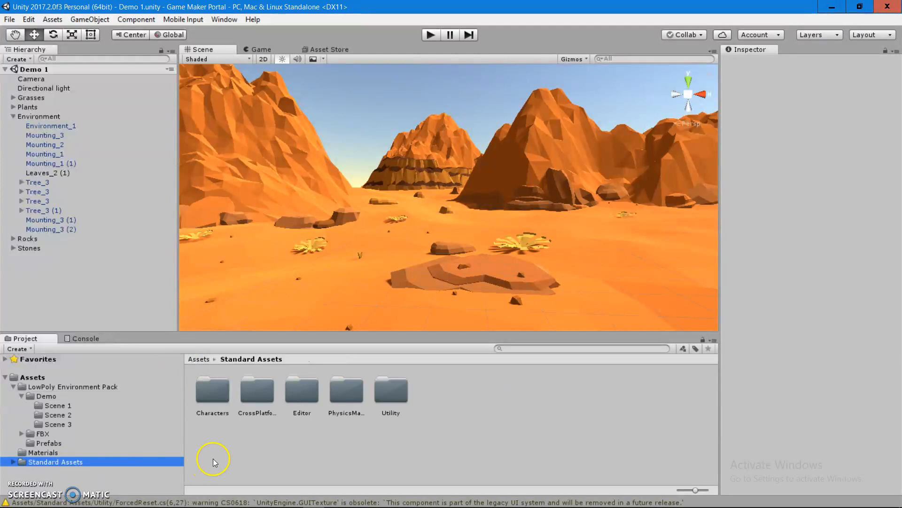
pyautogui.moveTo(292, 431)
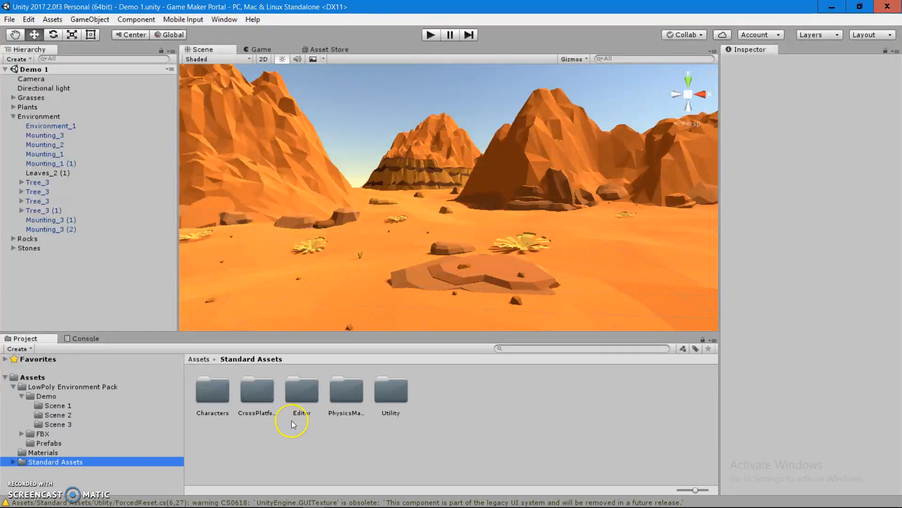
pyautogui.moveTo(222, 401)
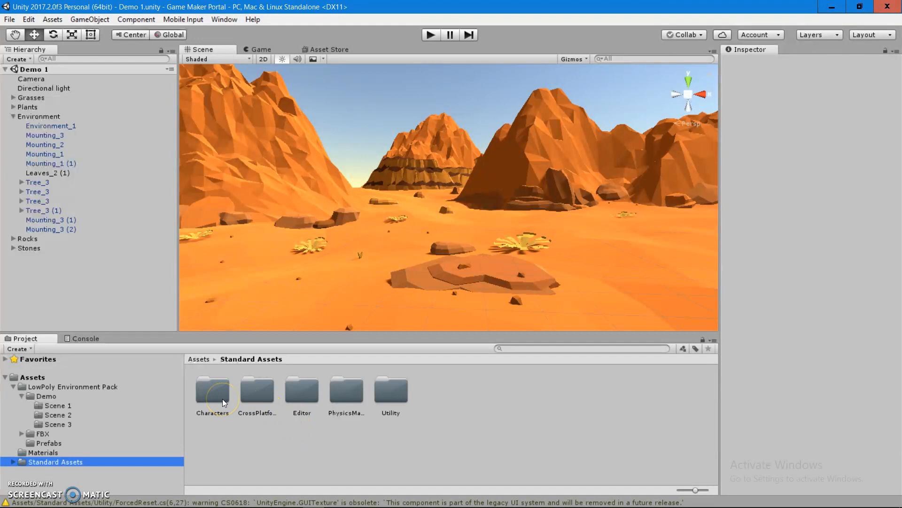
pyautogui.doubleClick(212, 391)
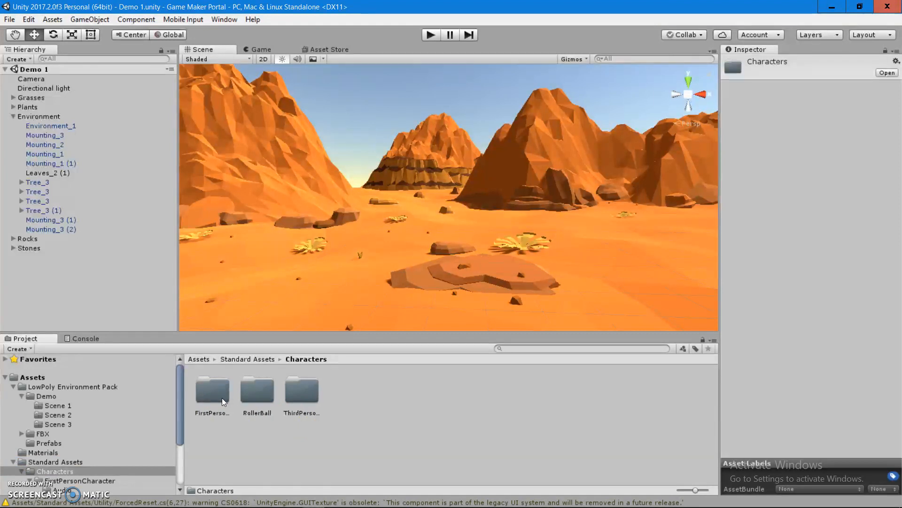
pyautogui.doubleClick(212, 390)
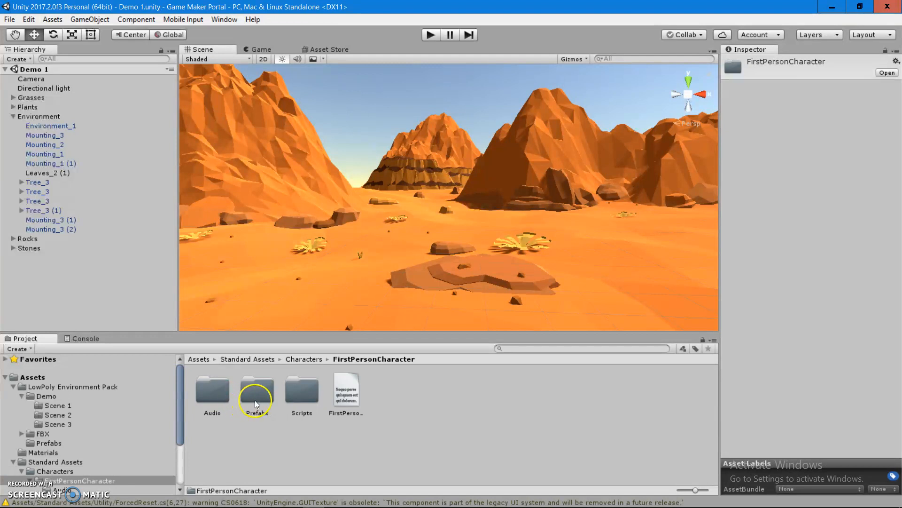
pyautogui.doubleClick(256, 388)
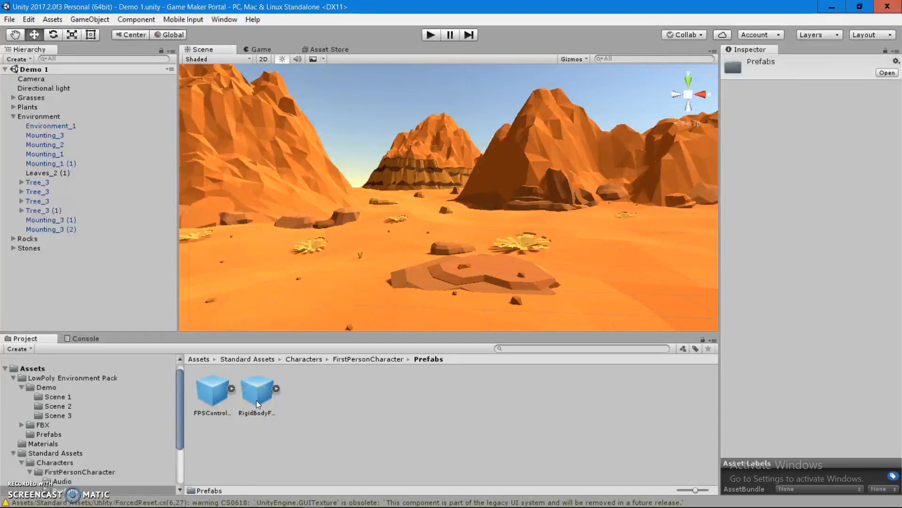
pyautogui.click(212, 388)
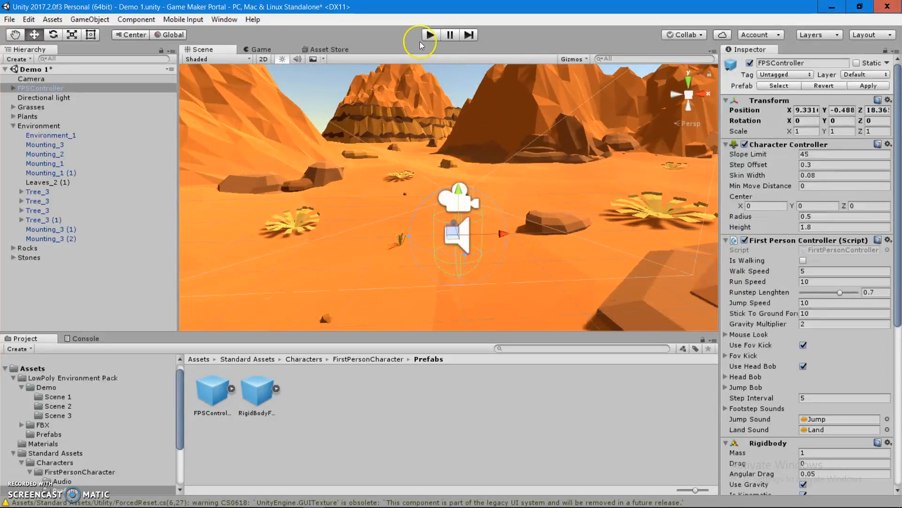
# - Play the scene briefly and stop it, surfacing the two-audio-listeners warning
pyautogui.click(429, 35)
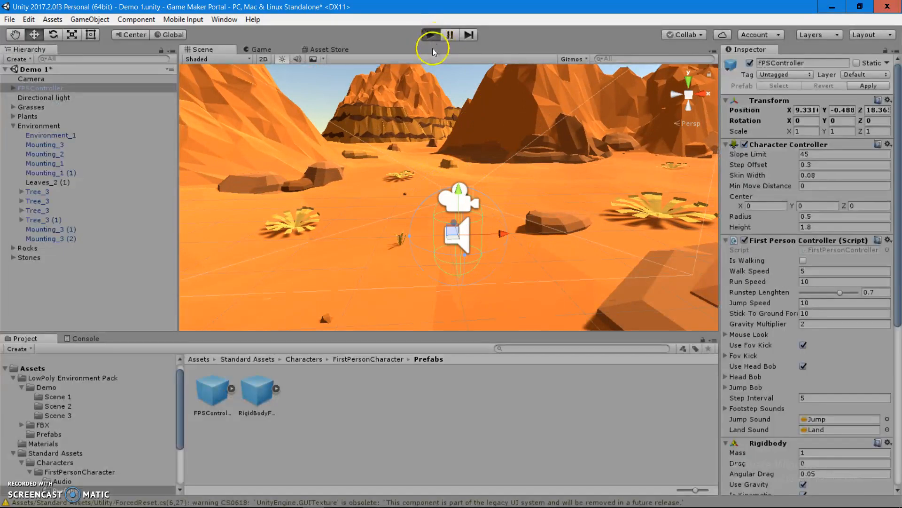
pyautogui.click(430, 35)
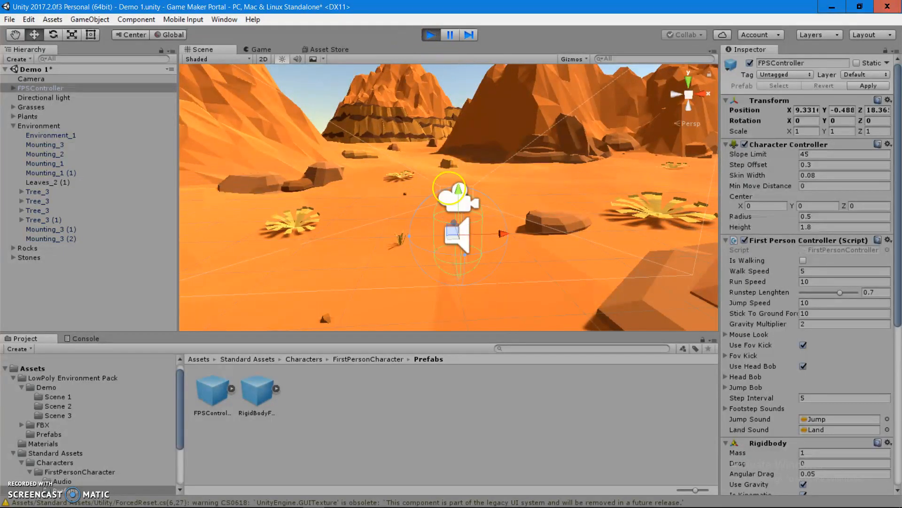
pyautogui.click(260, 48)
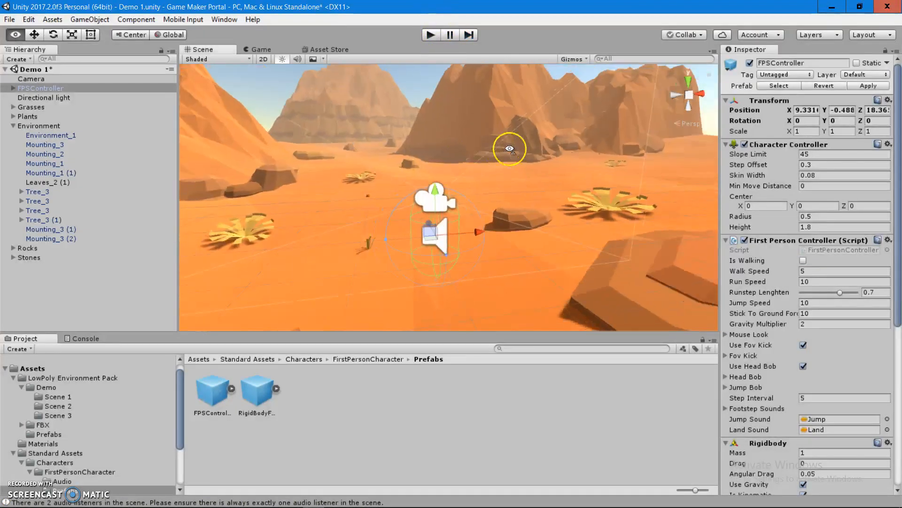
# - Delete the extra Camera from the Hierarchy and play the scene from the FPSController's first-person view
pyautogui.moveTo(509, 148); pyautogui.dragTo(615, 156)
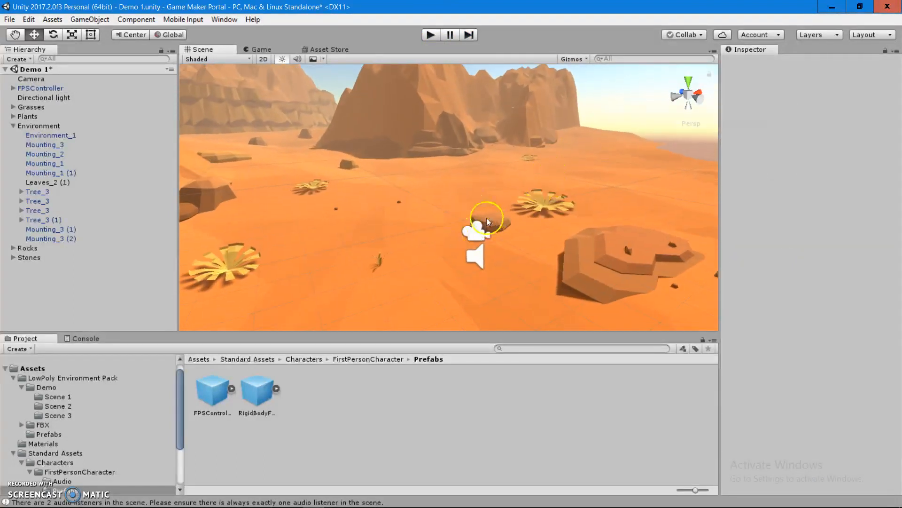
pyautogui.click(32, 79)
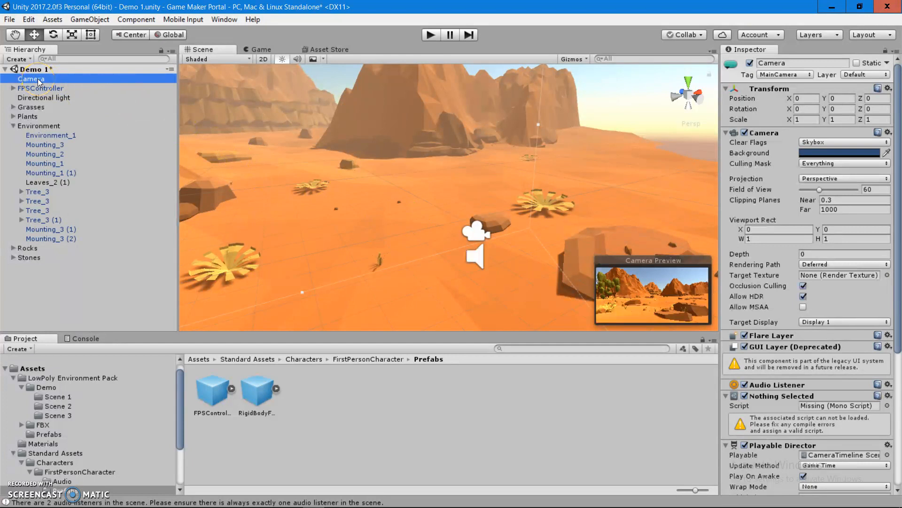
pyautogui.click(429, 35)
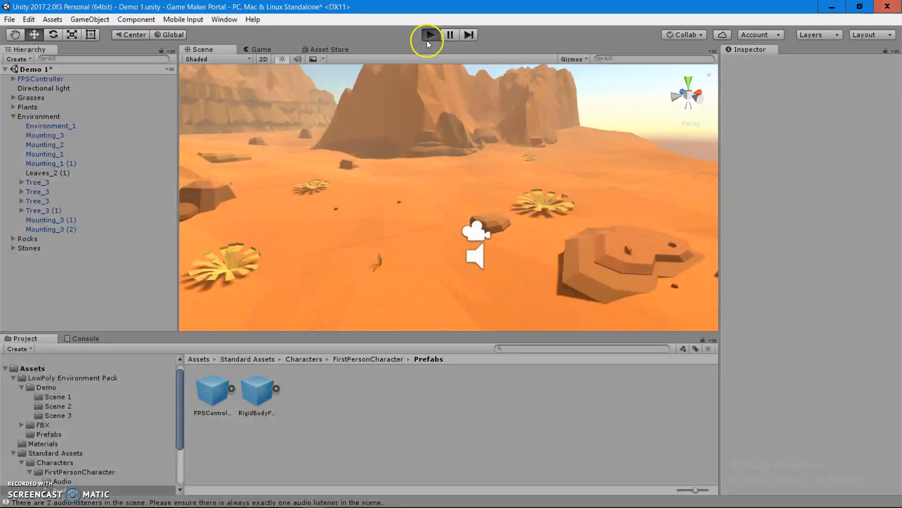
pyautogui.click(429, 35)
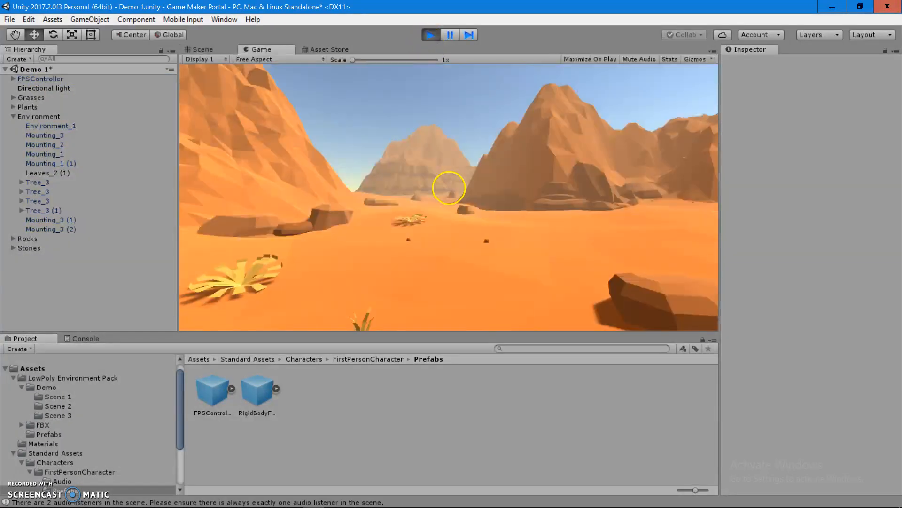